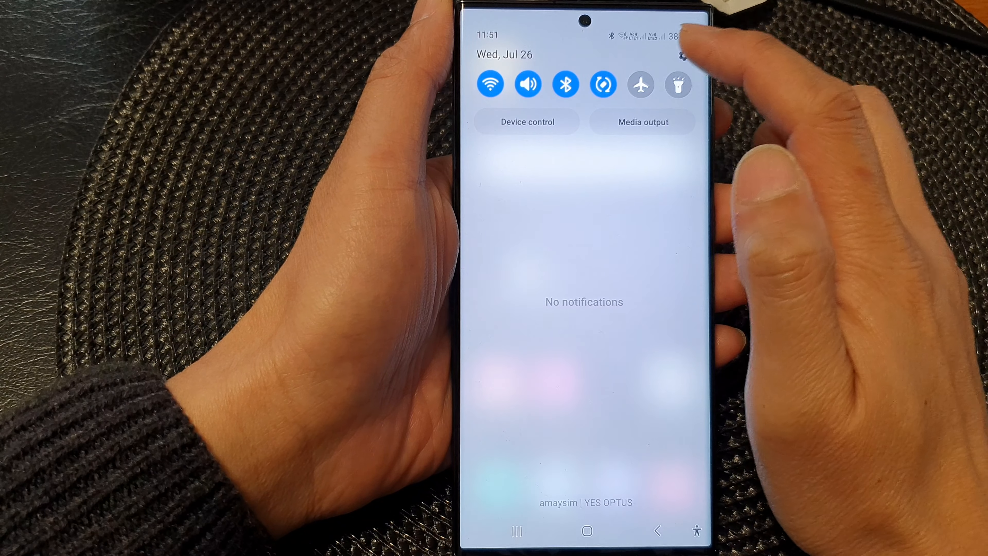
- Enter Settings from the notification panel gear and go into Accessibility
click(680, 55)
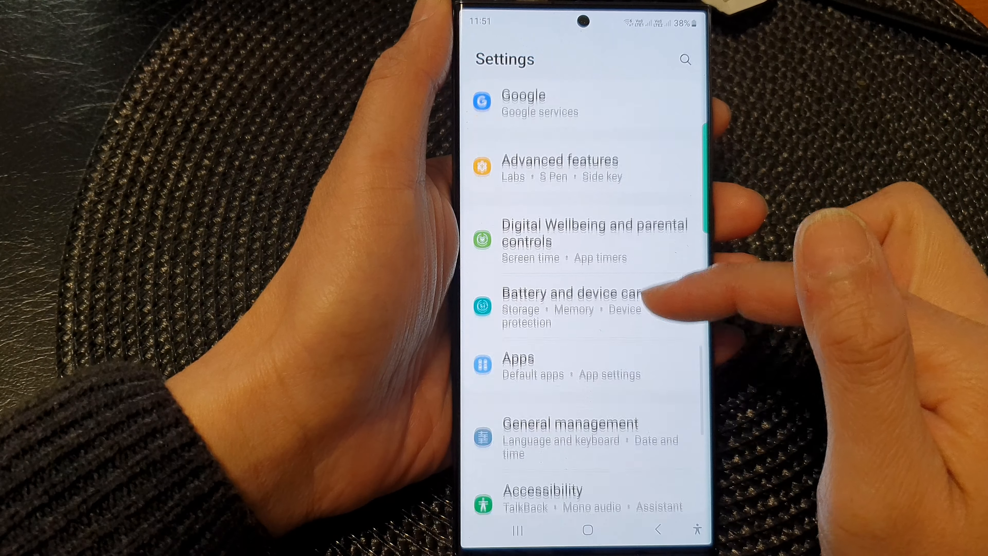
click(543, 497)
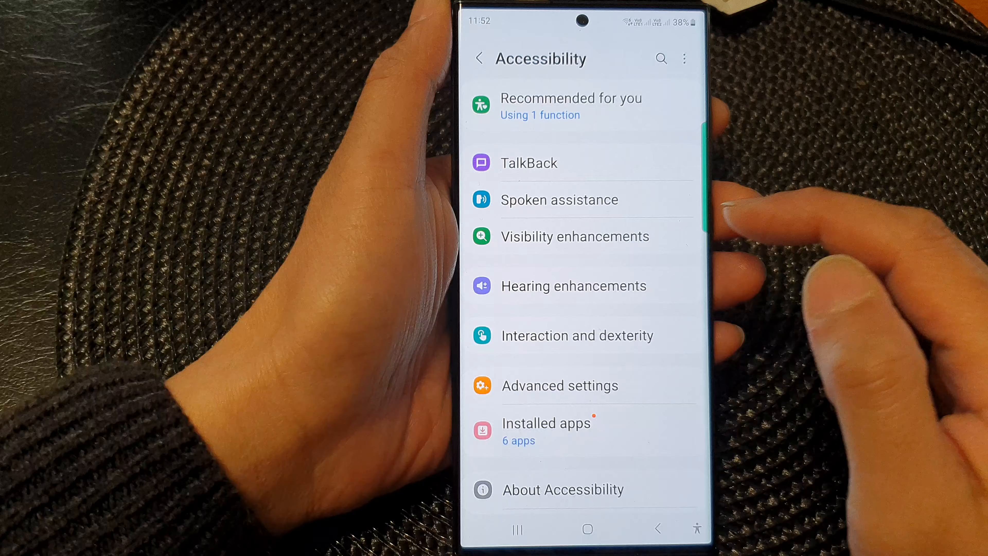
- Switch on Remove animations under Visibility enhancements, then return to the home screen
click(575, 236)
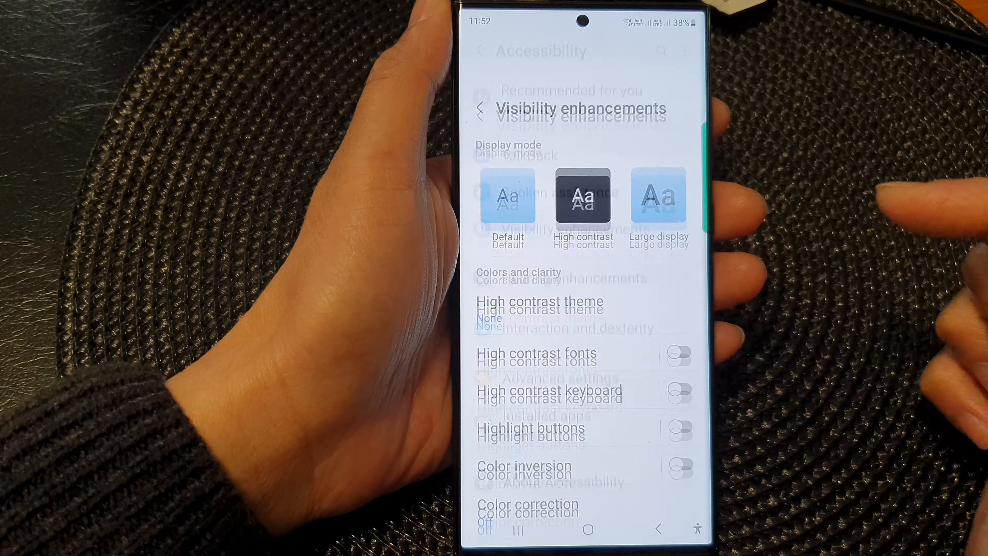
scroll(down, 3)
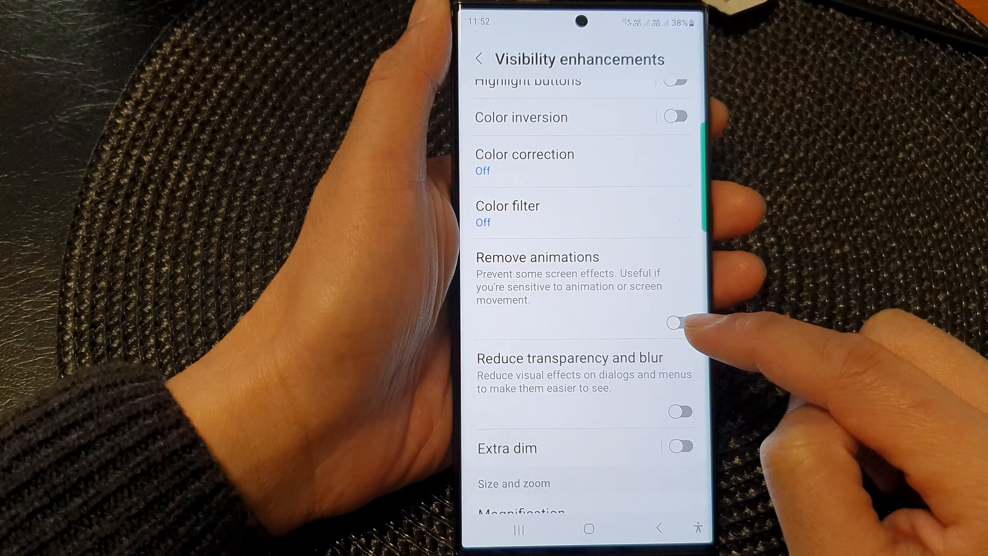
click(680, 323)
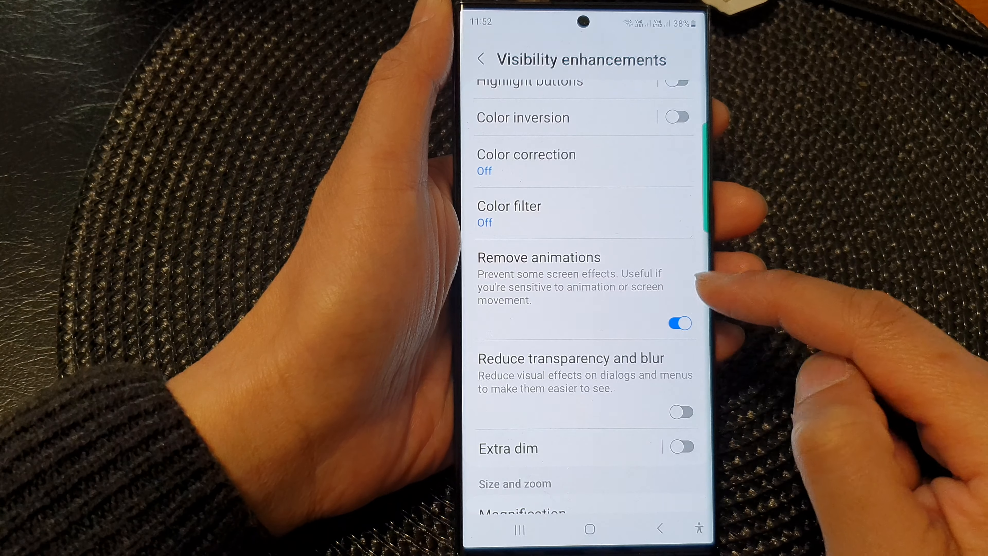
mouse_move(693, 233)
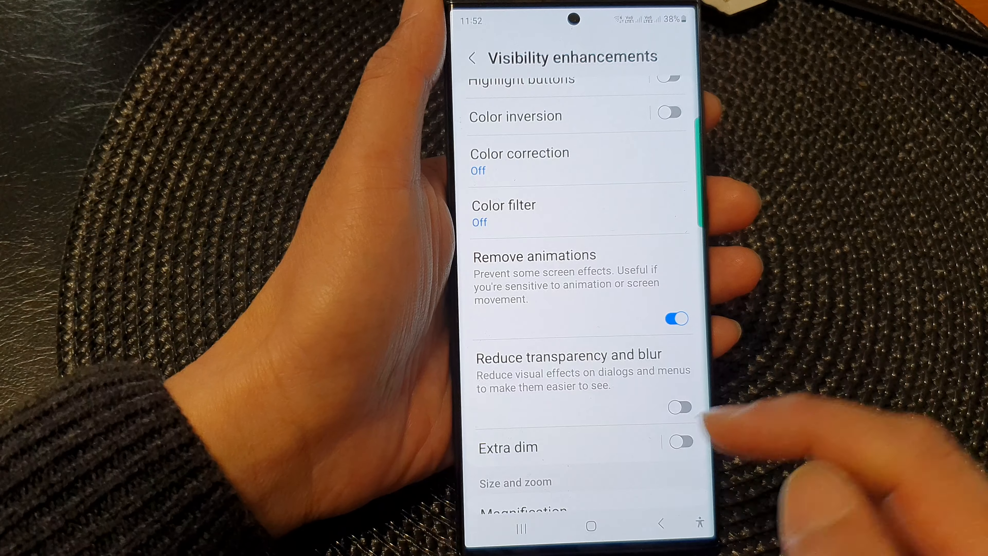
click(590, 524)
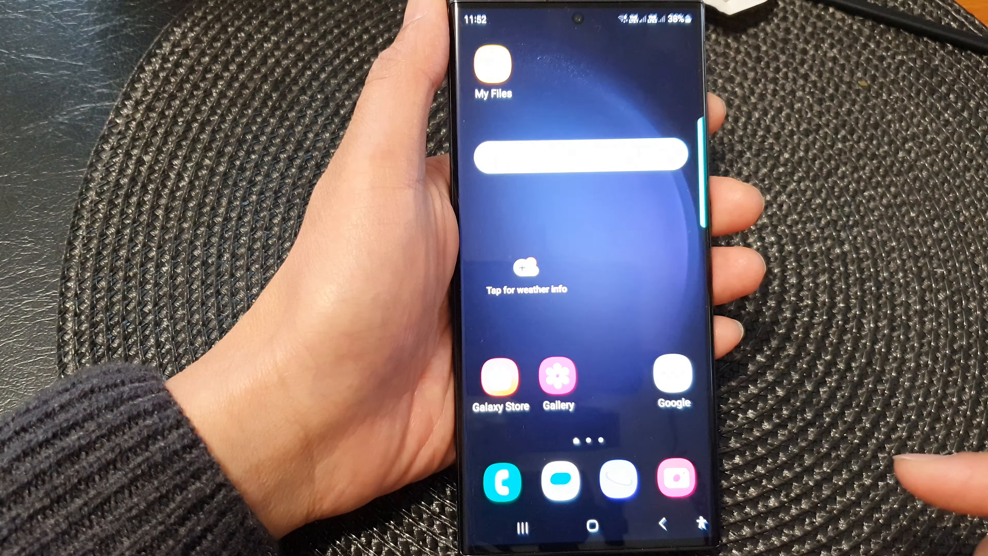